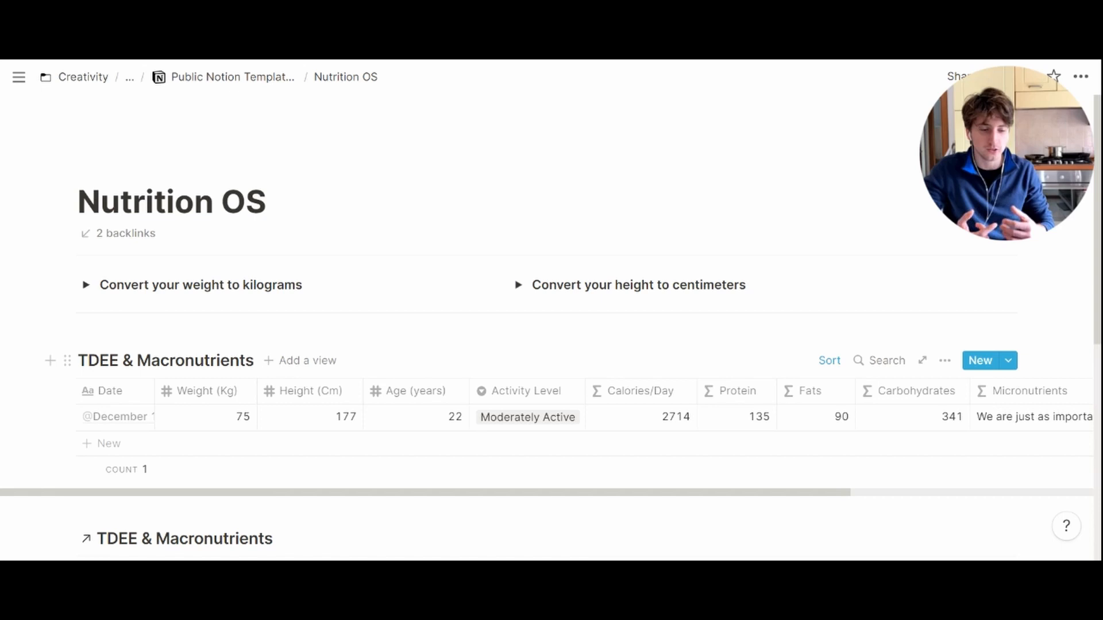
Expand the weight converter and change the weight from 150 to 180 lbs (82 kg)
scroll("down", 3)
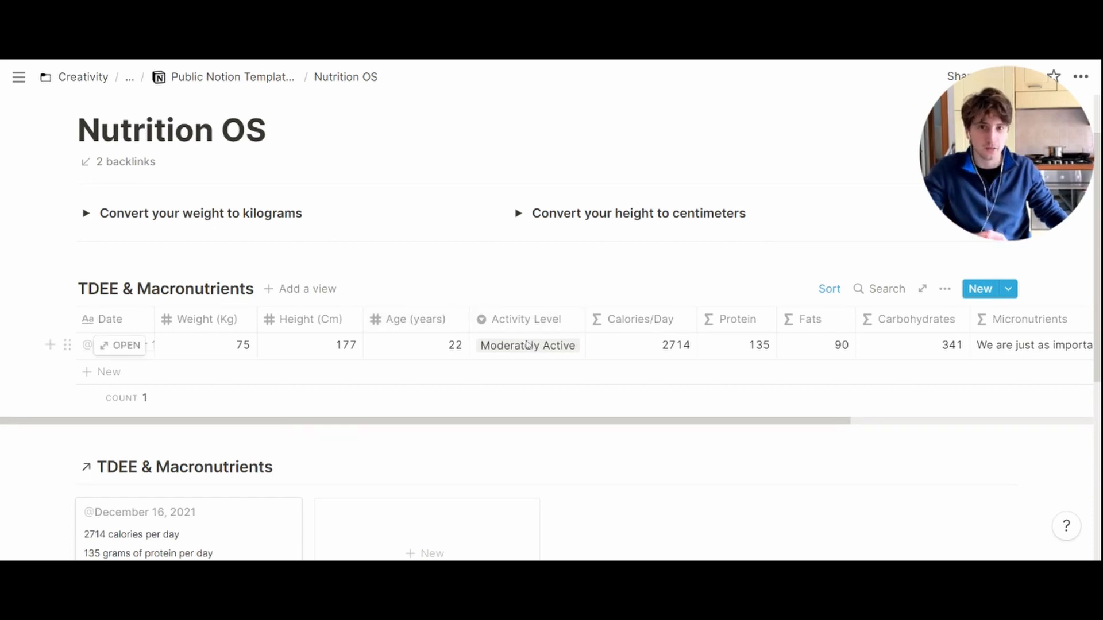
left_click(87, 213)
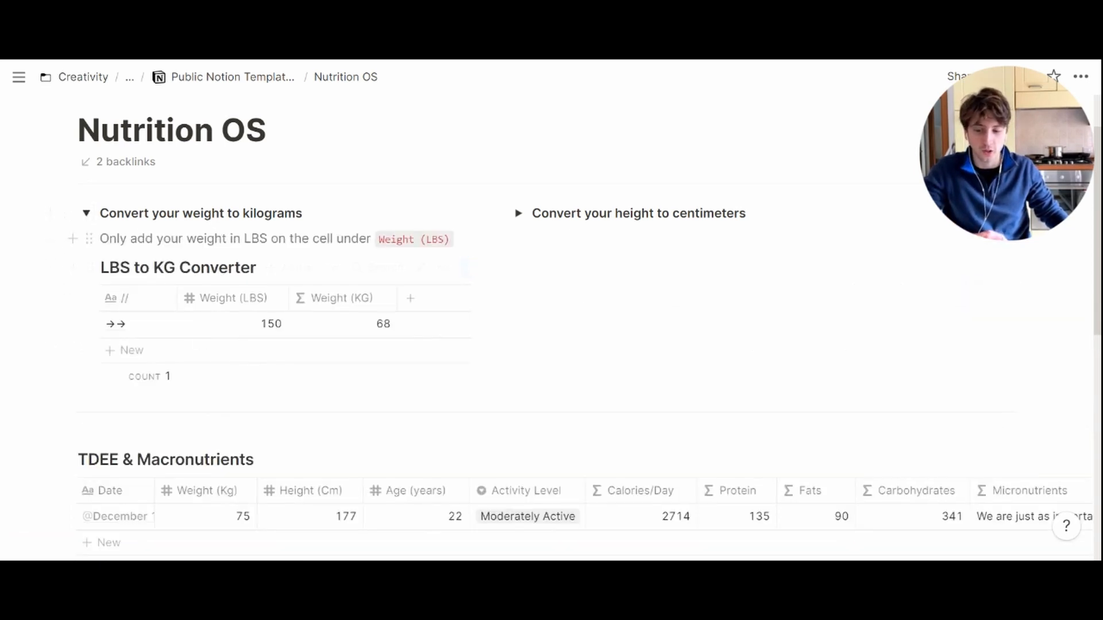
scroll("down", 3)
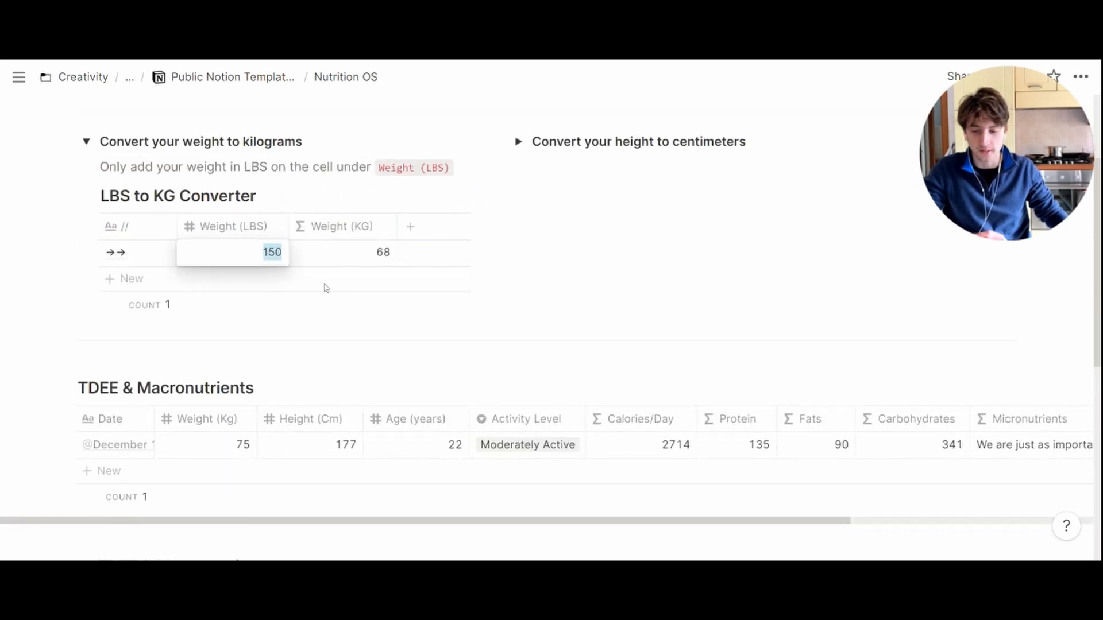
type("180")
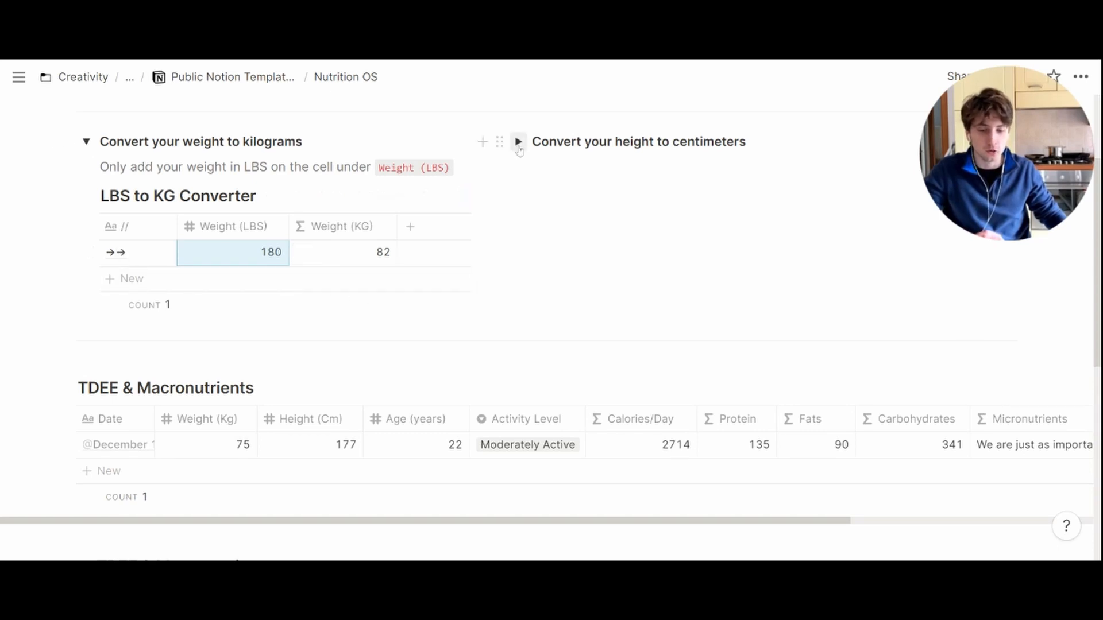
Expand the height converter and change the height from 5.6 to 6 ft (183 cm)
left_click(518, 142)
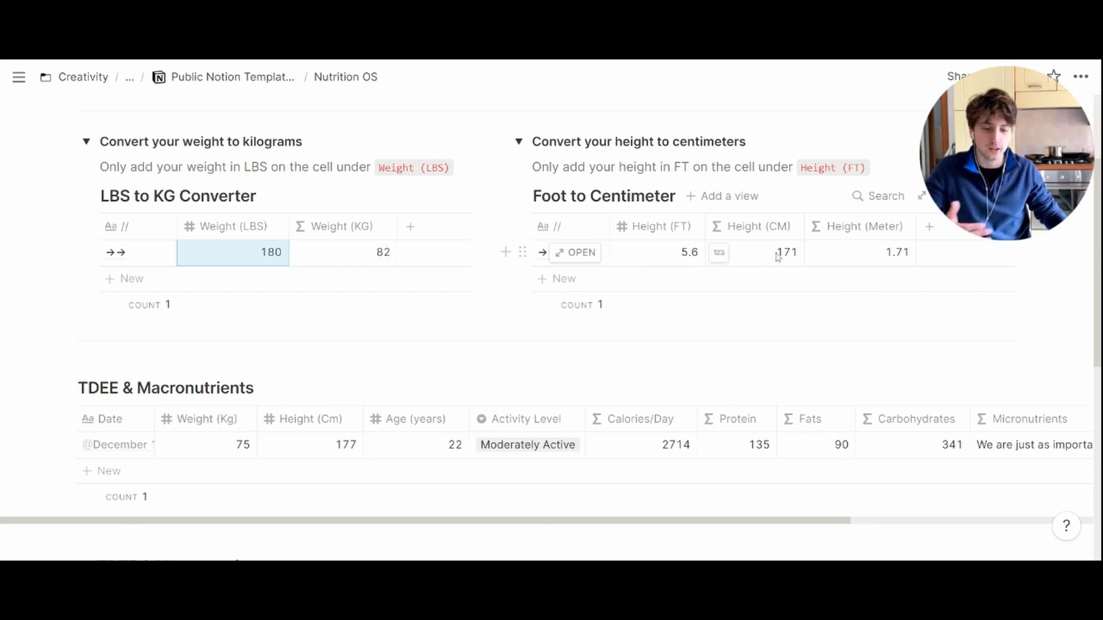
left_click(676, 252)
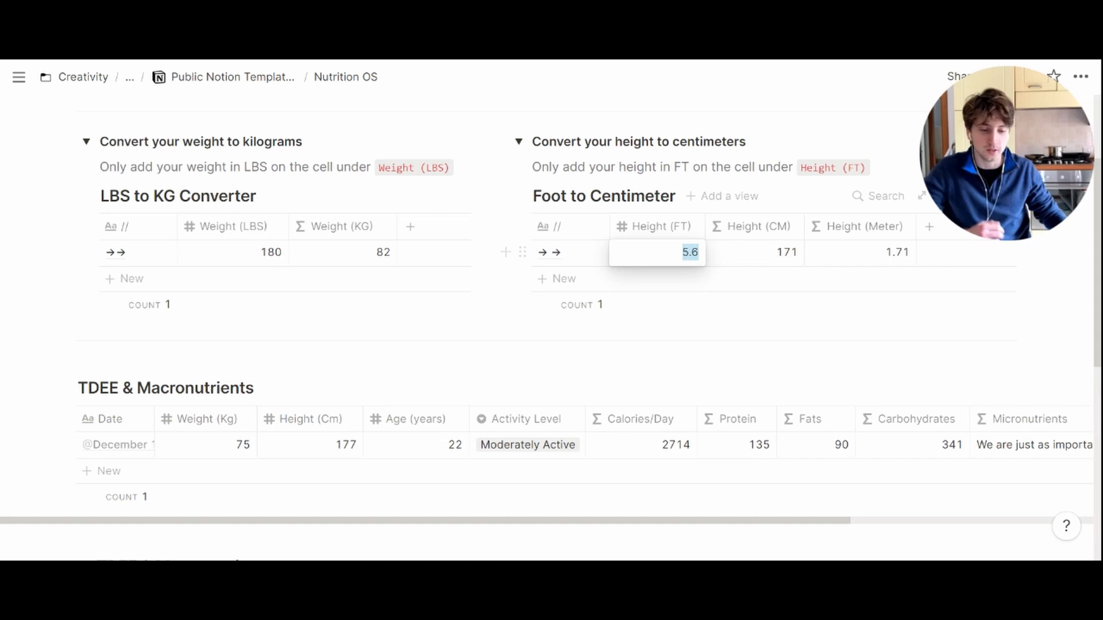
type("6")
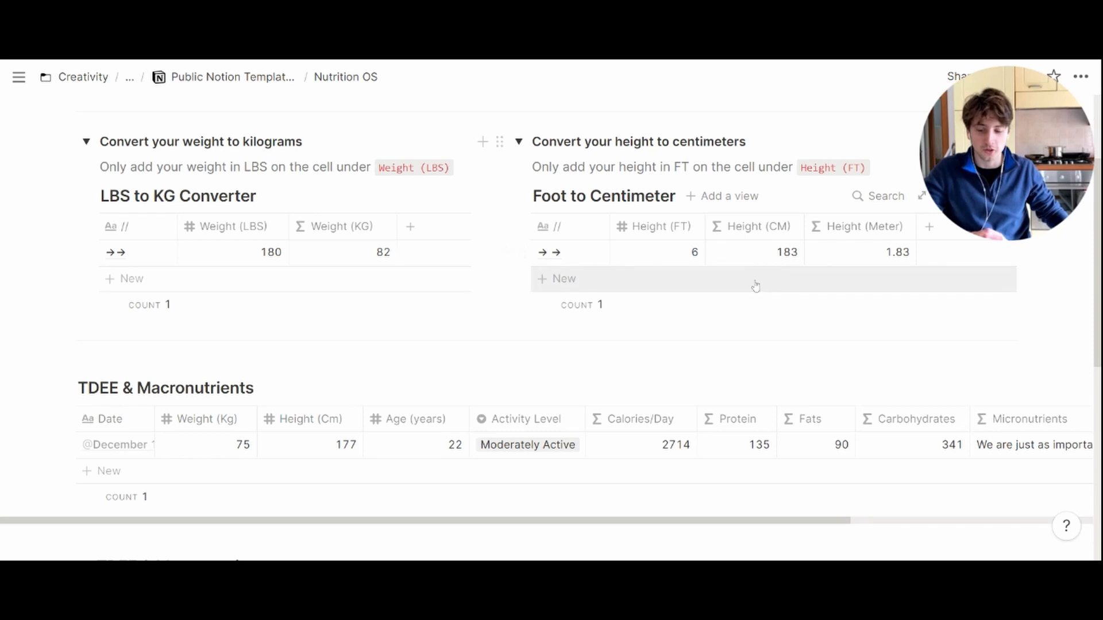
scroll("down", 3)
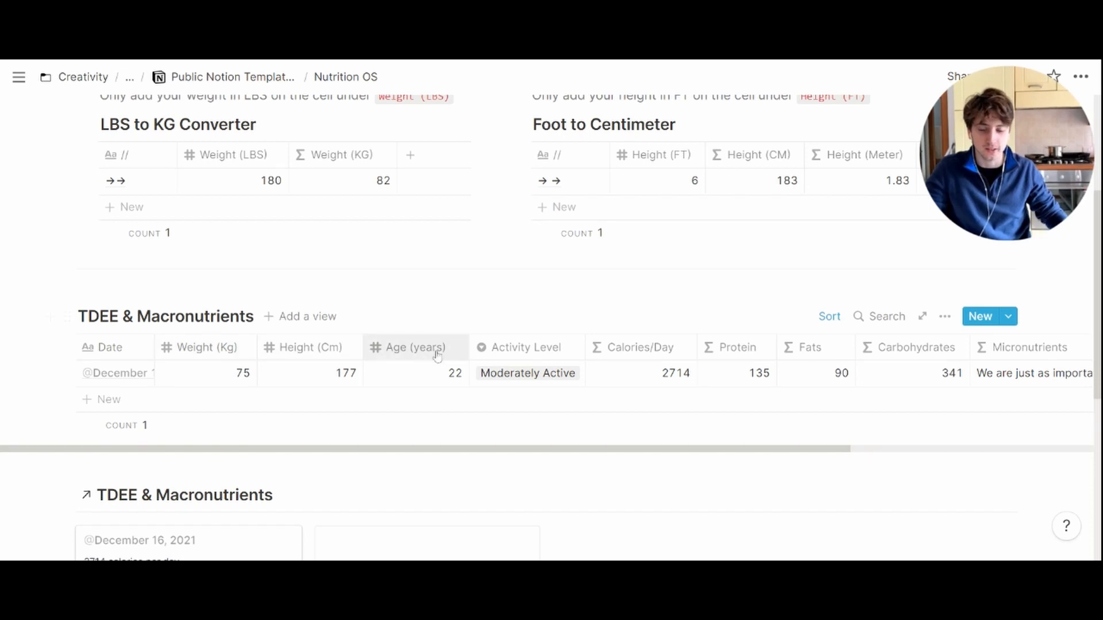
Add a TDEE table entry with weight 82 kg, height 183 cm and age 22
left_click(106, 399)
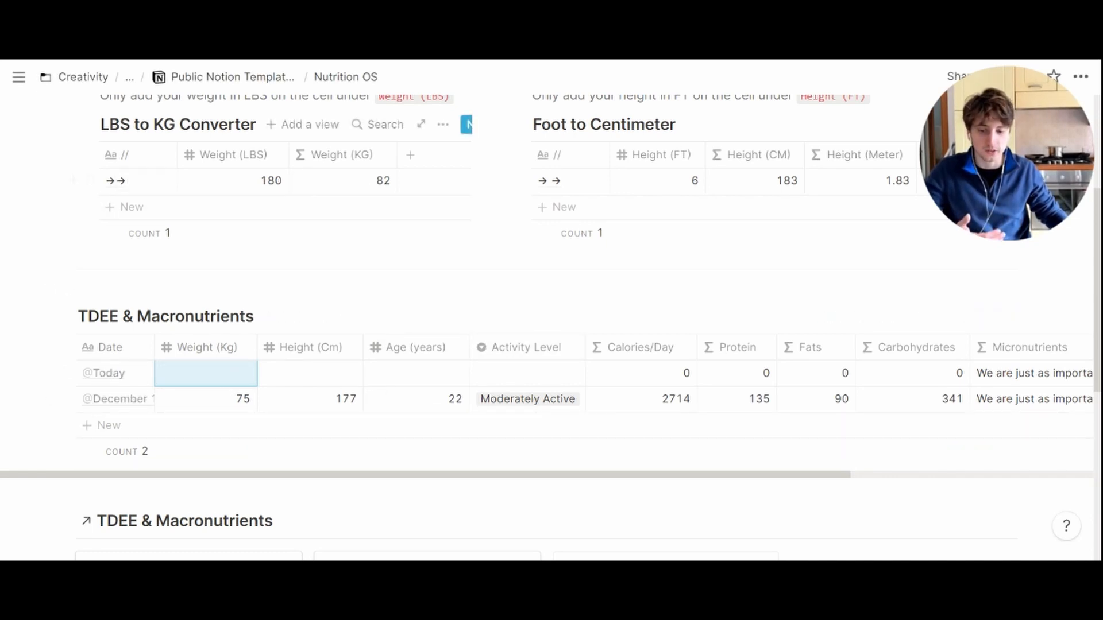
type("8")
left_click(310, 372)
type("183")
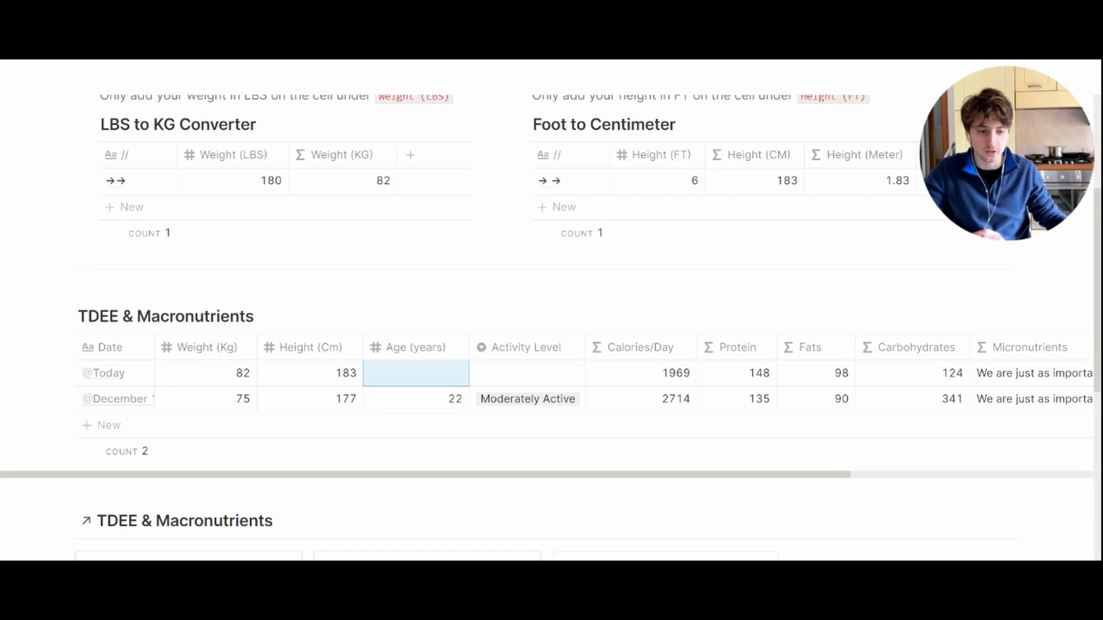
type("22")
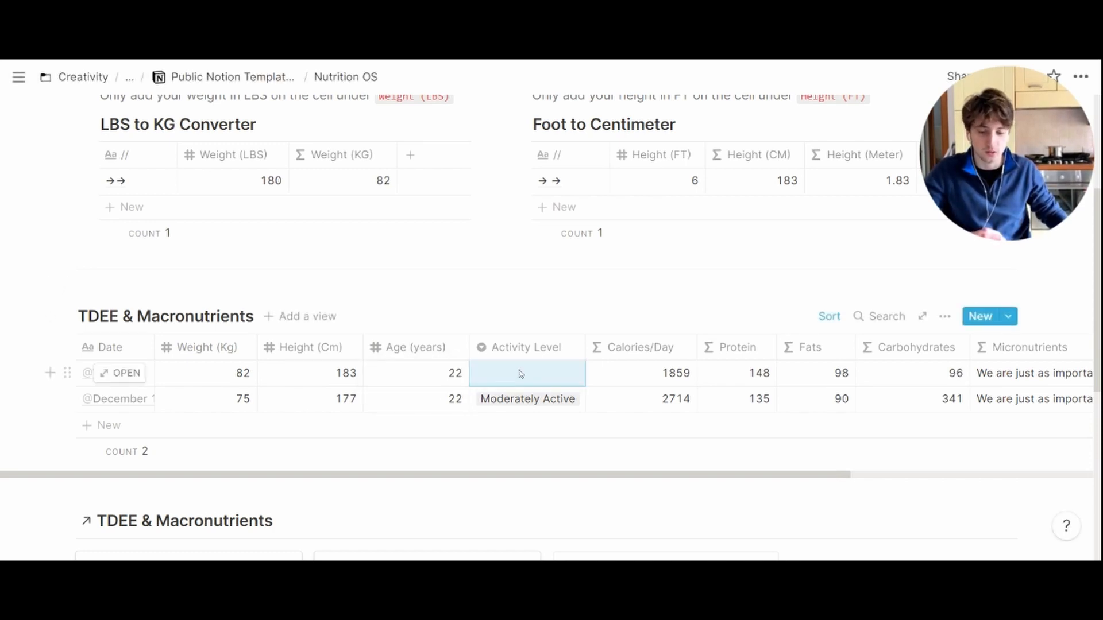
Set the Today entry's activity level to Moderately Active, giving 2881 calories
left_click(527, 374)
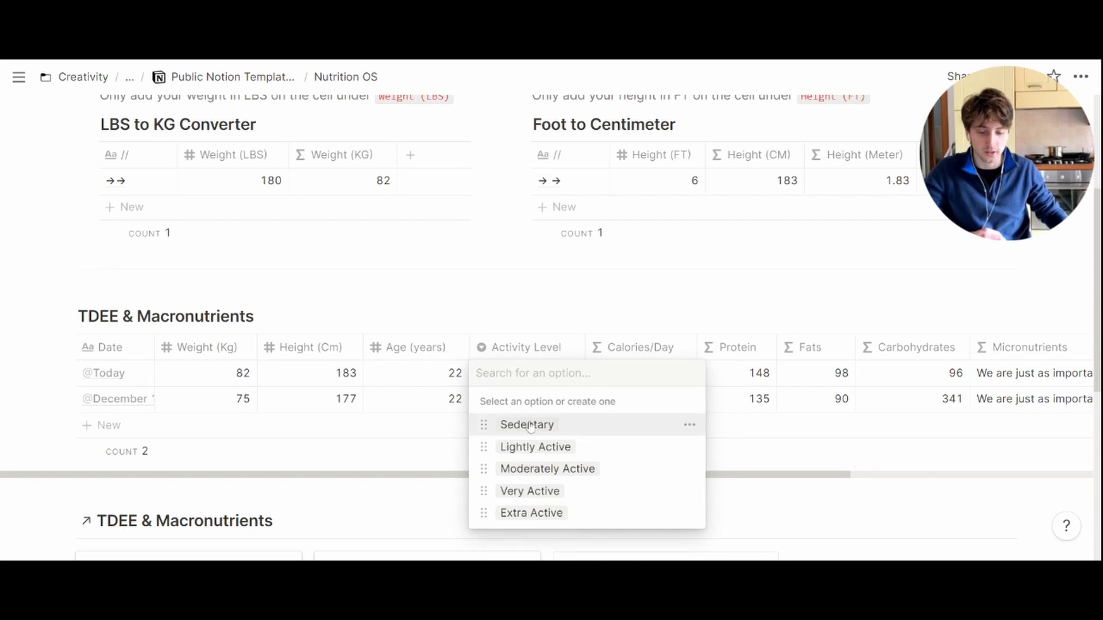
mouse_move(541, 501)
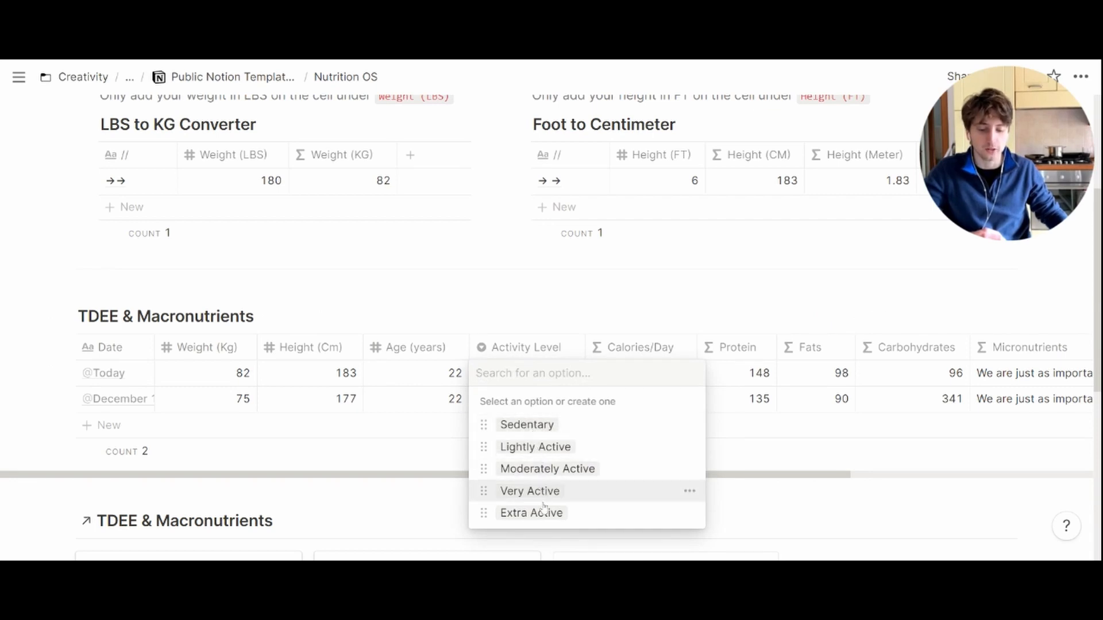
mouse_move(544, 518)
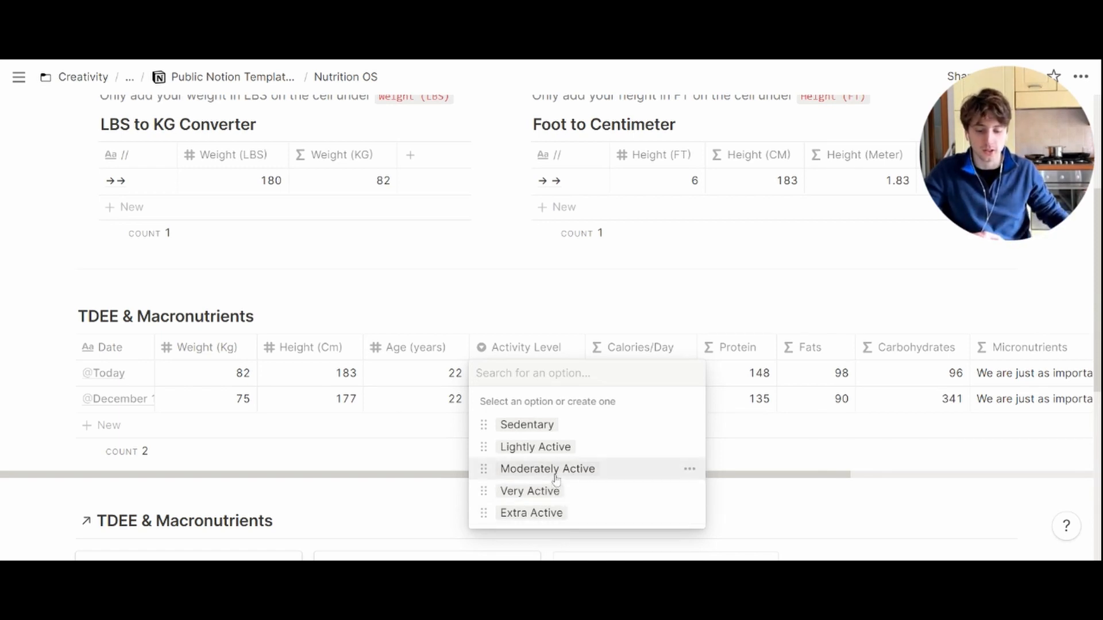
left_click(546, 469)
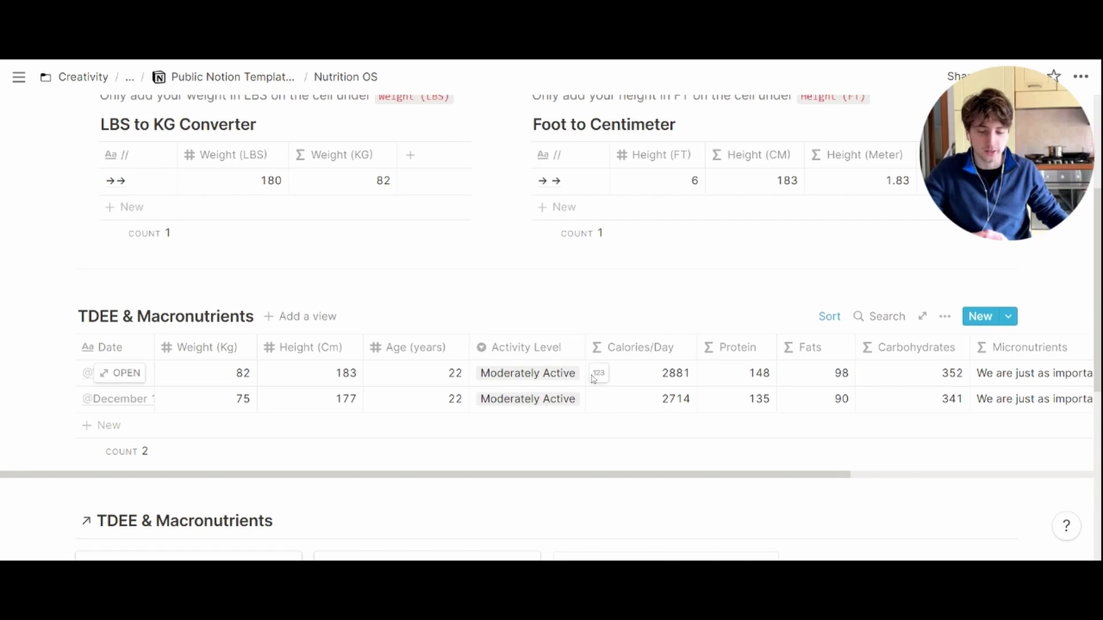
mouse_move(665, 384)
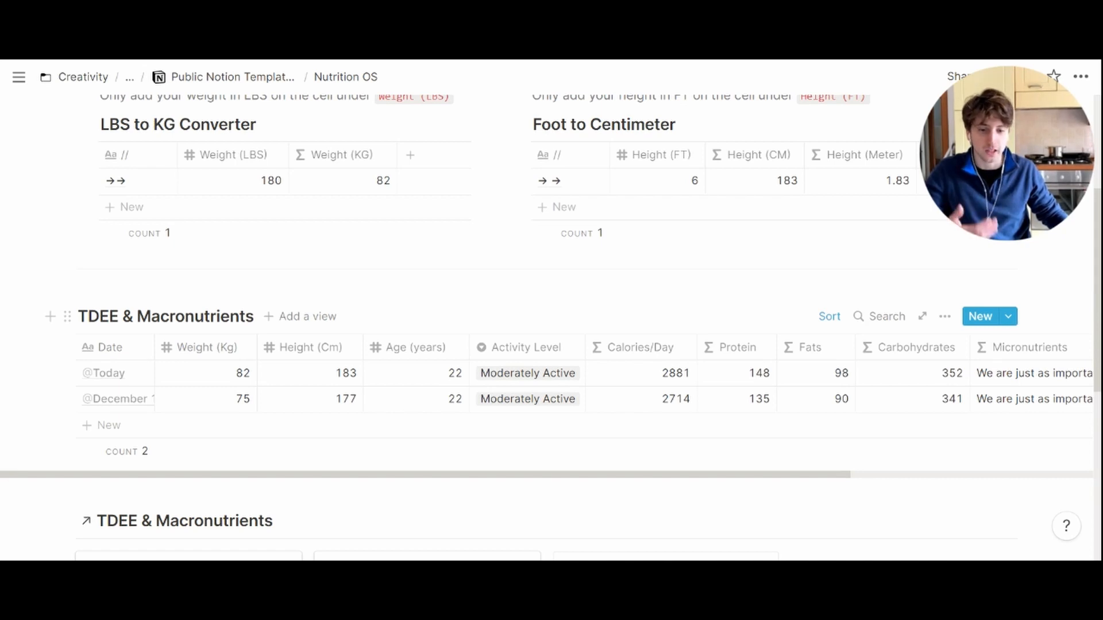
scroll("down", 3)
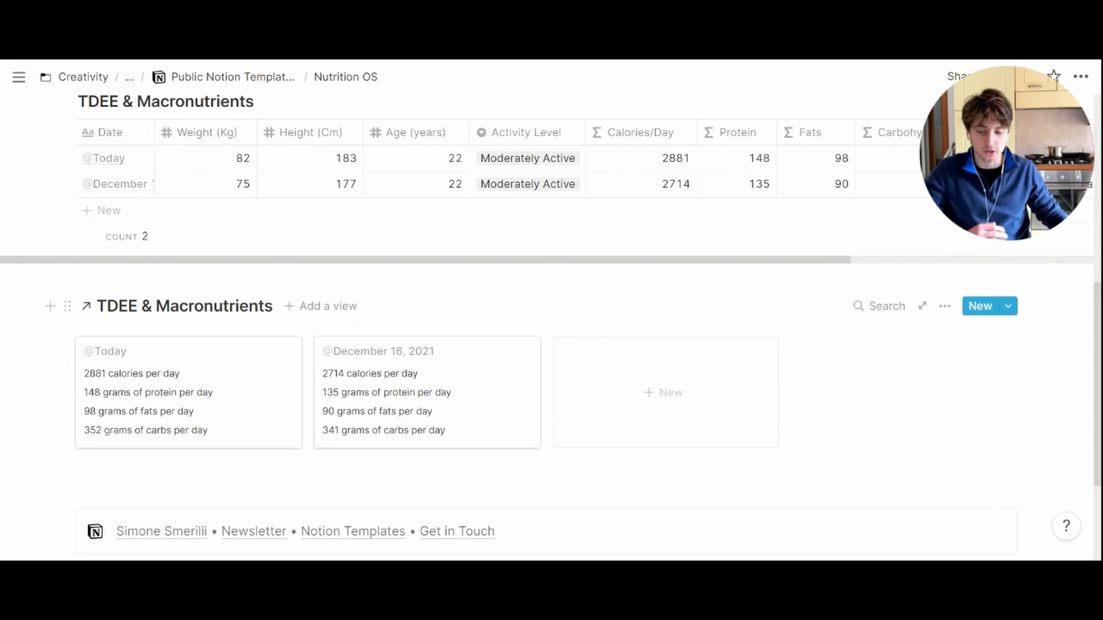
scroll("down", 3)
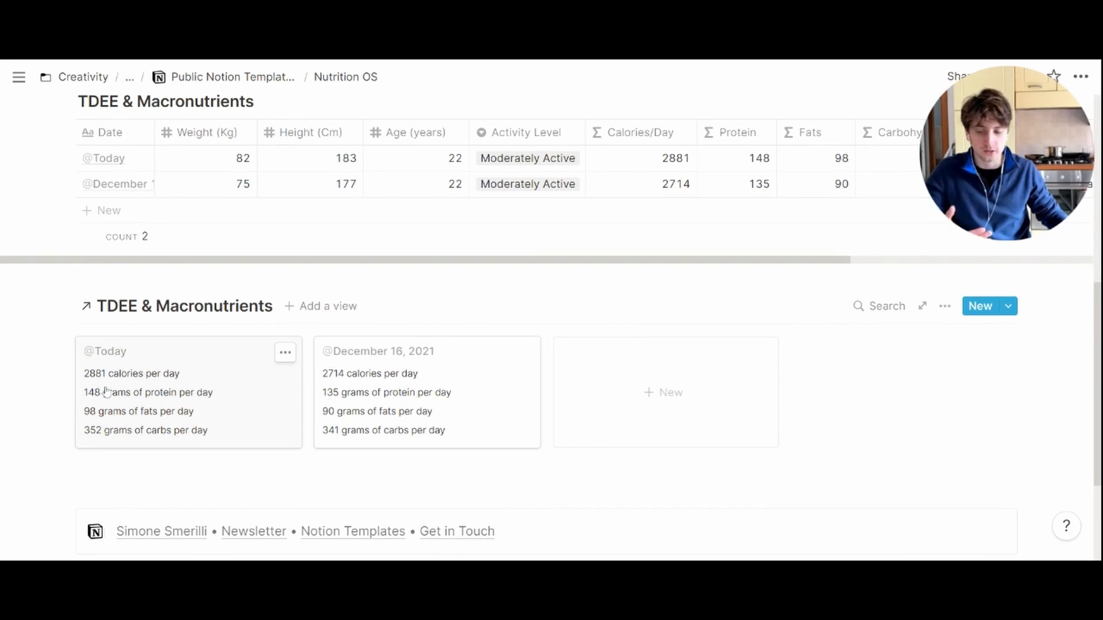
mouse_move(113, 411)
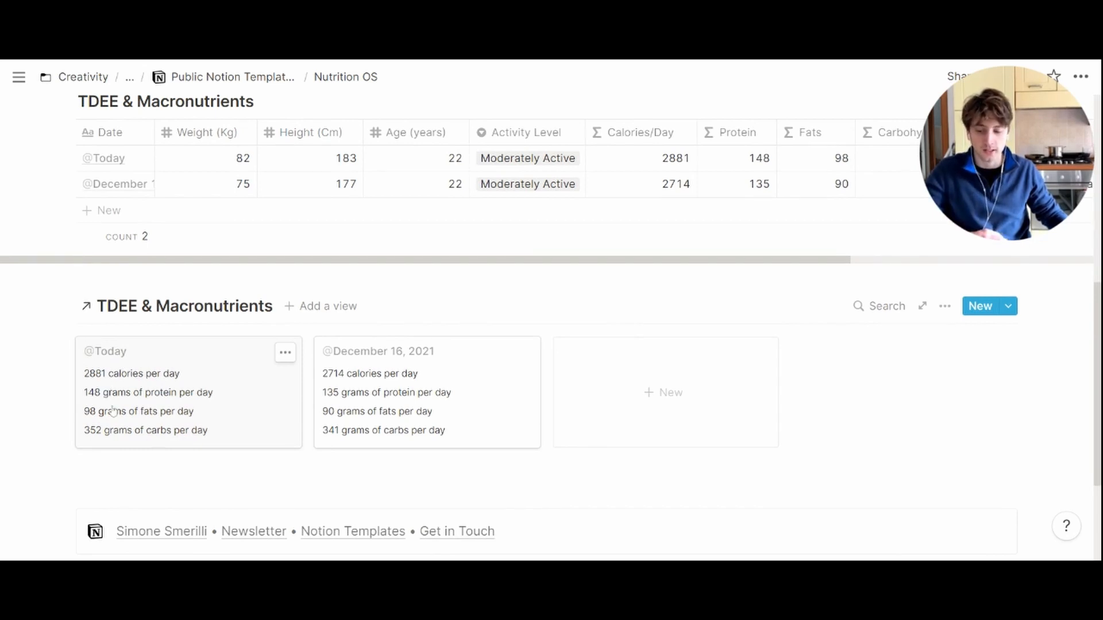
mouse_move(99, 424)
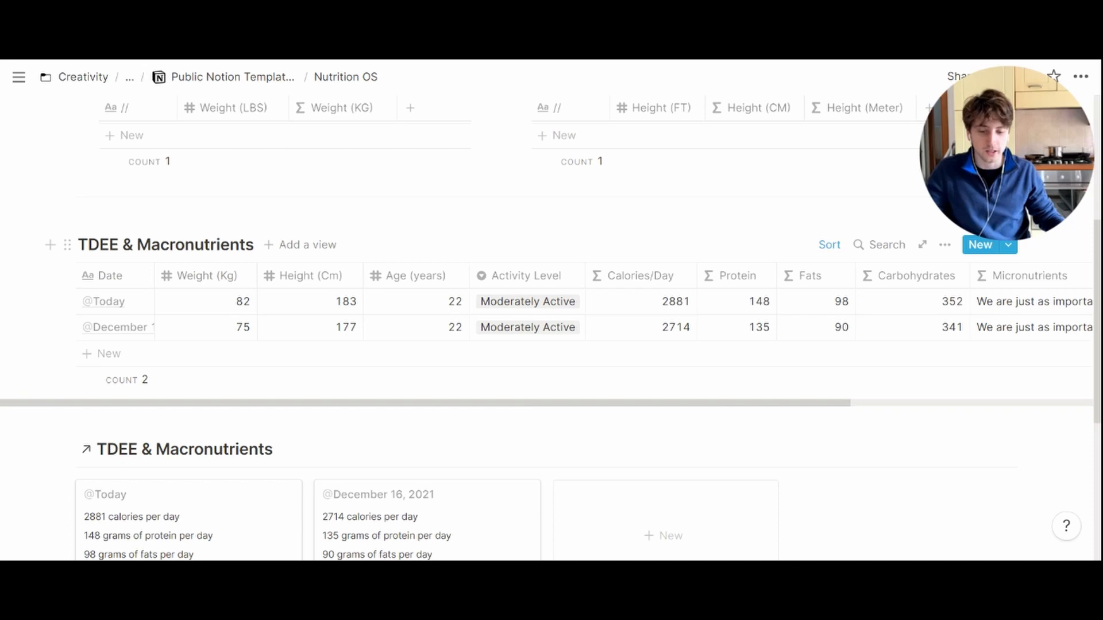
scroll("down", 3)
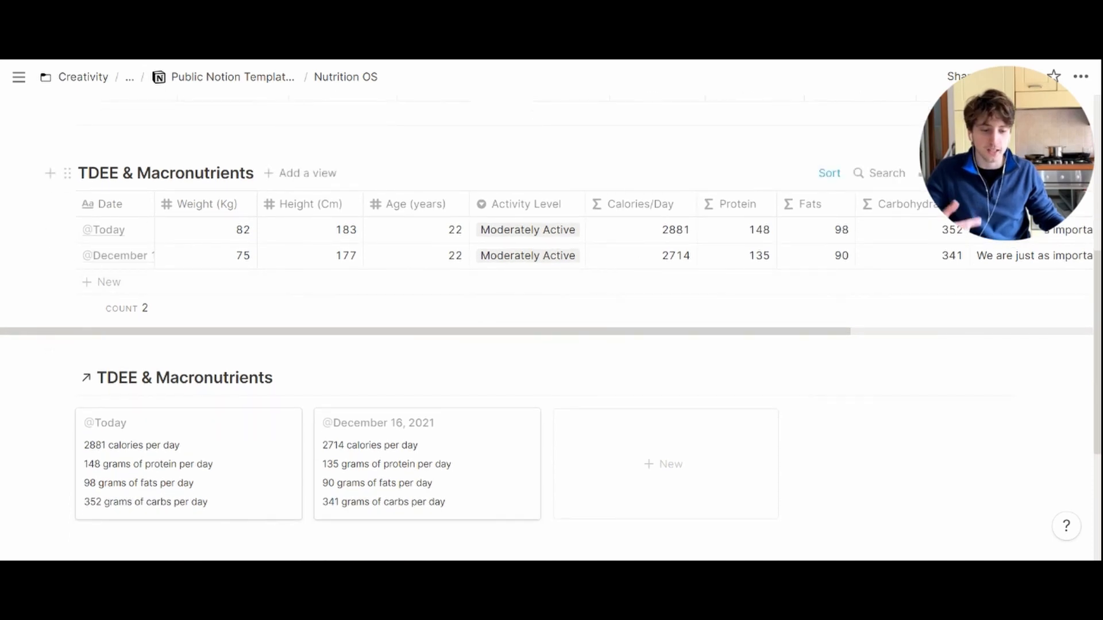